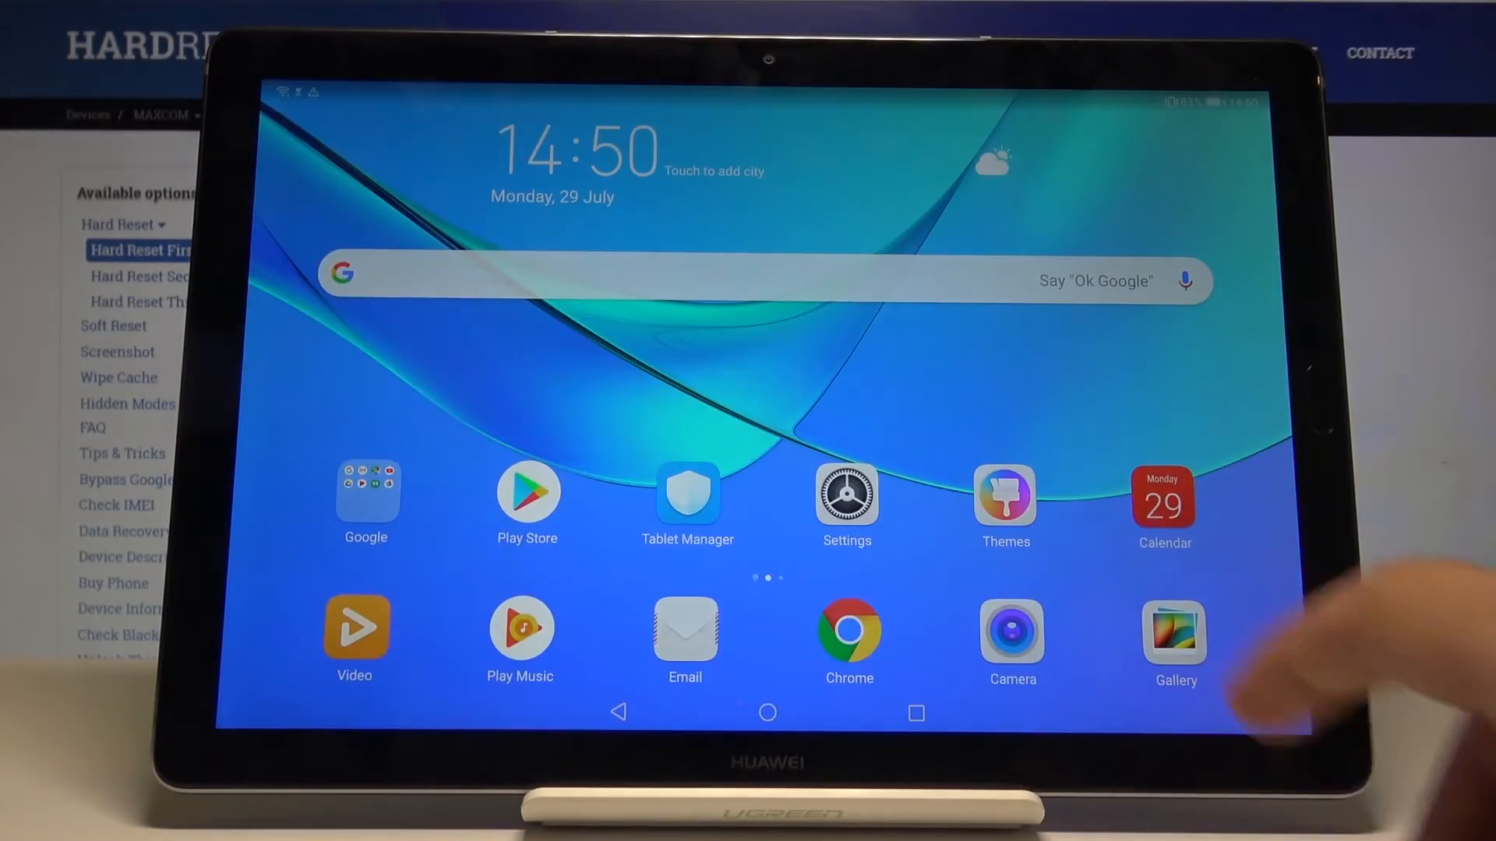
- Launch the Settings app from the home screen
left_click(847, 496)
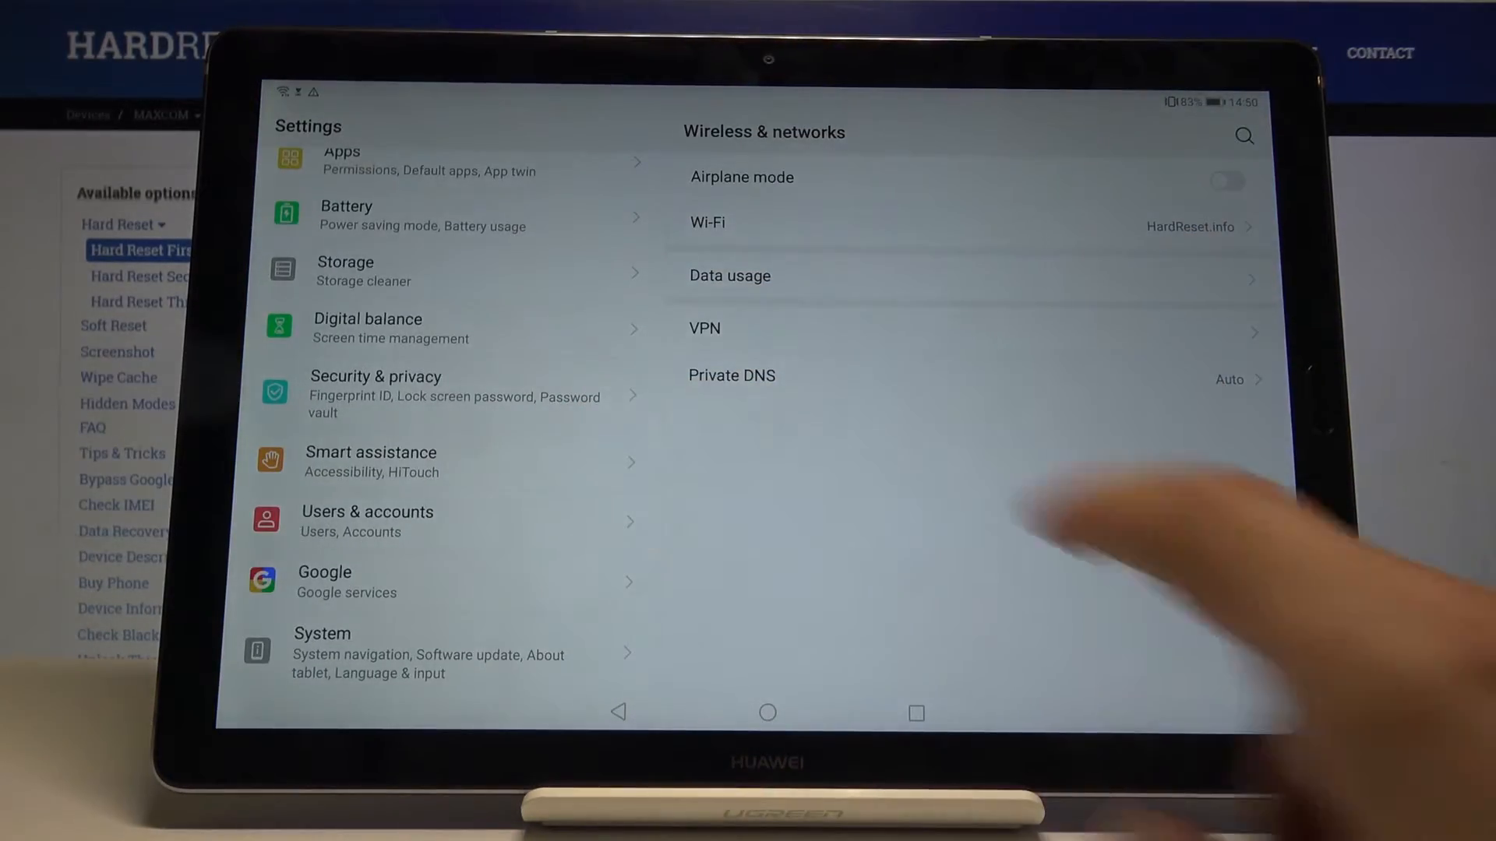
- Show the SanDisk memory card's storage details: 365.33 MB used of 31.91 GB
left_click(374, 271)
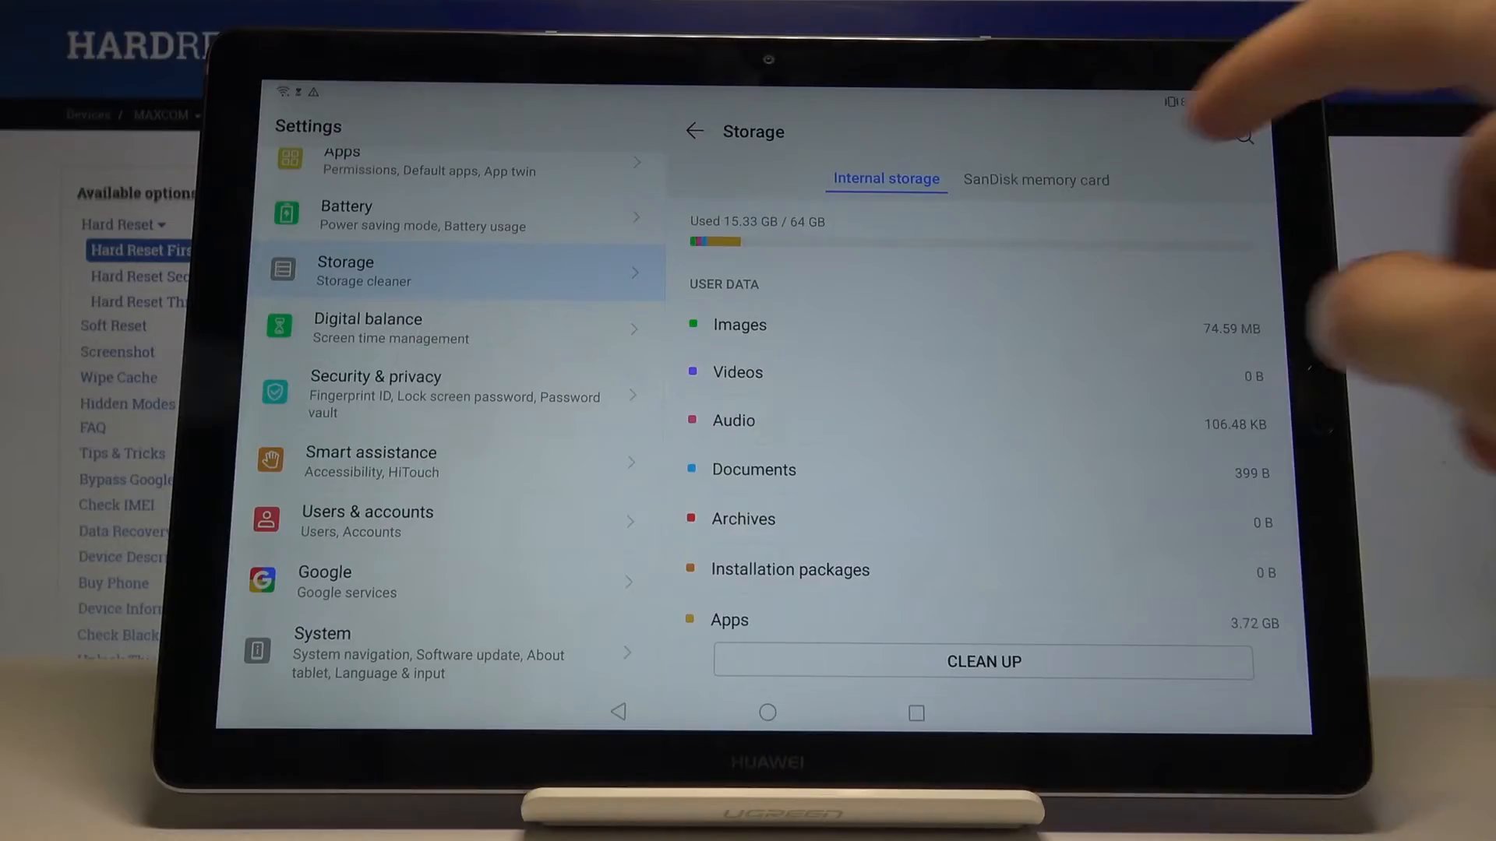
left_click(1034, 180)
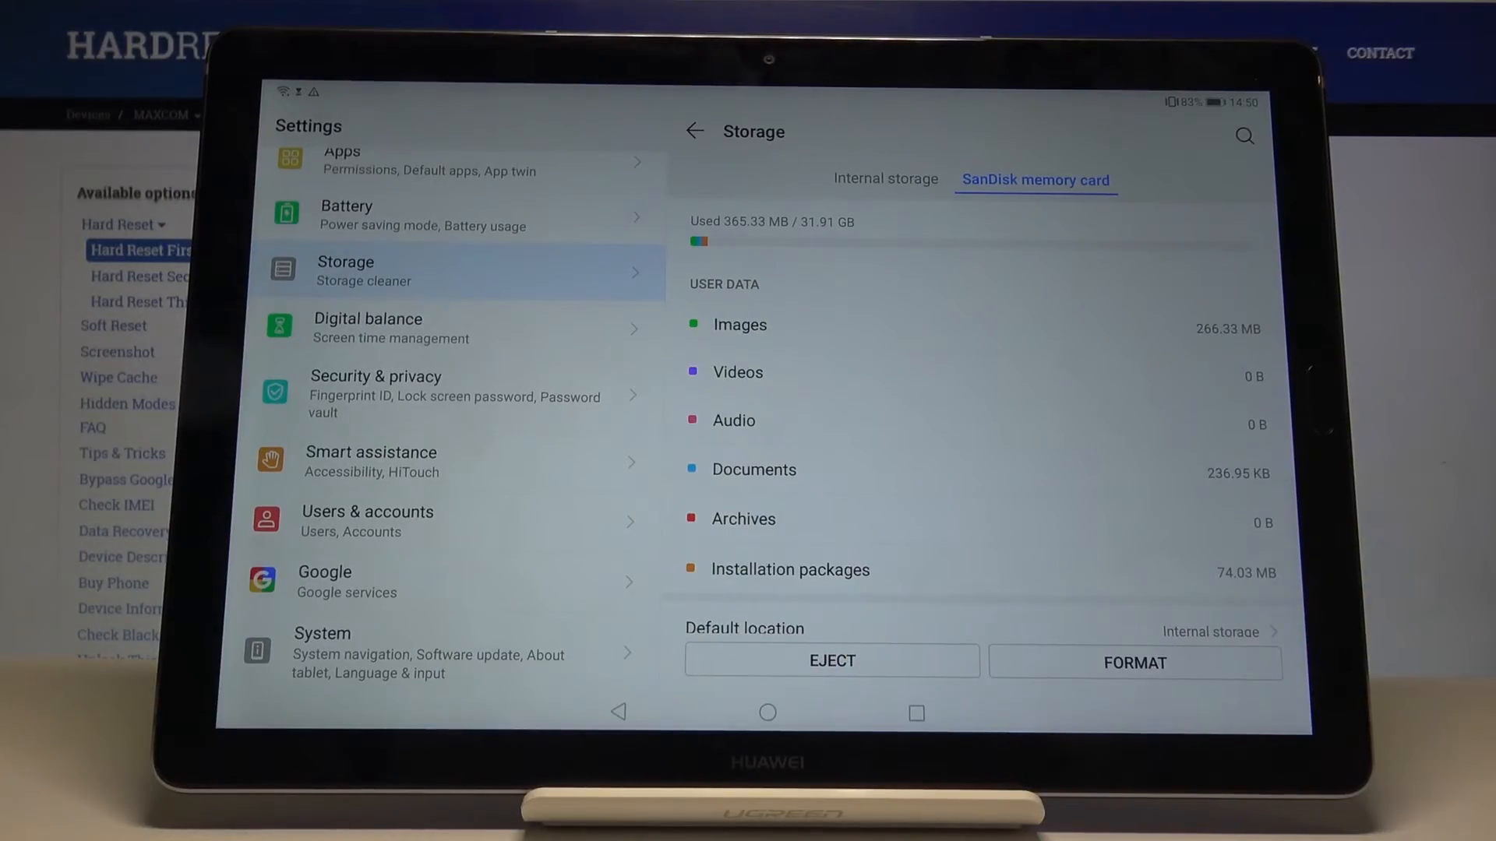
- Erase and format the SanDisk memory card, confirming until it reports ready
left_click(1134, 664)
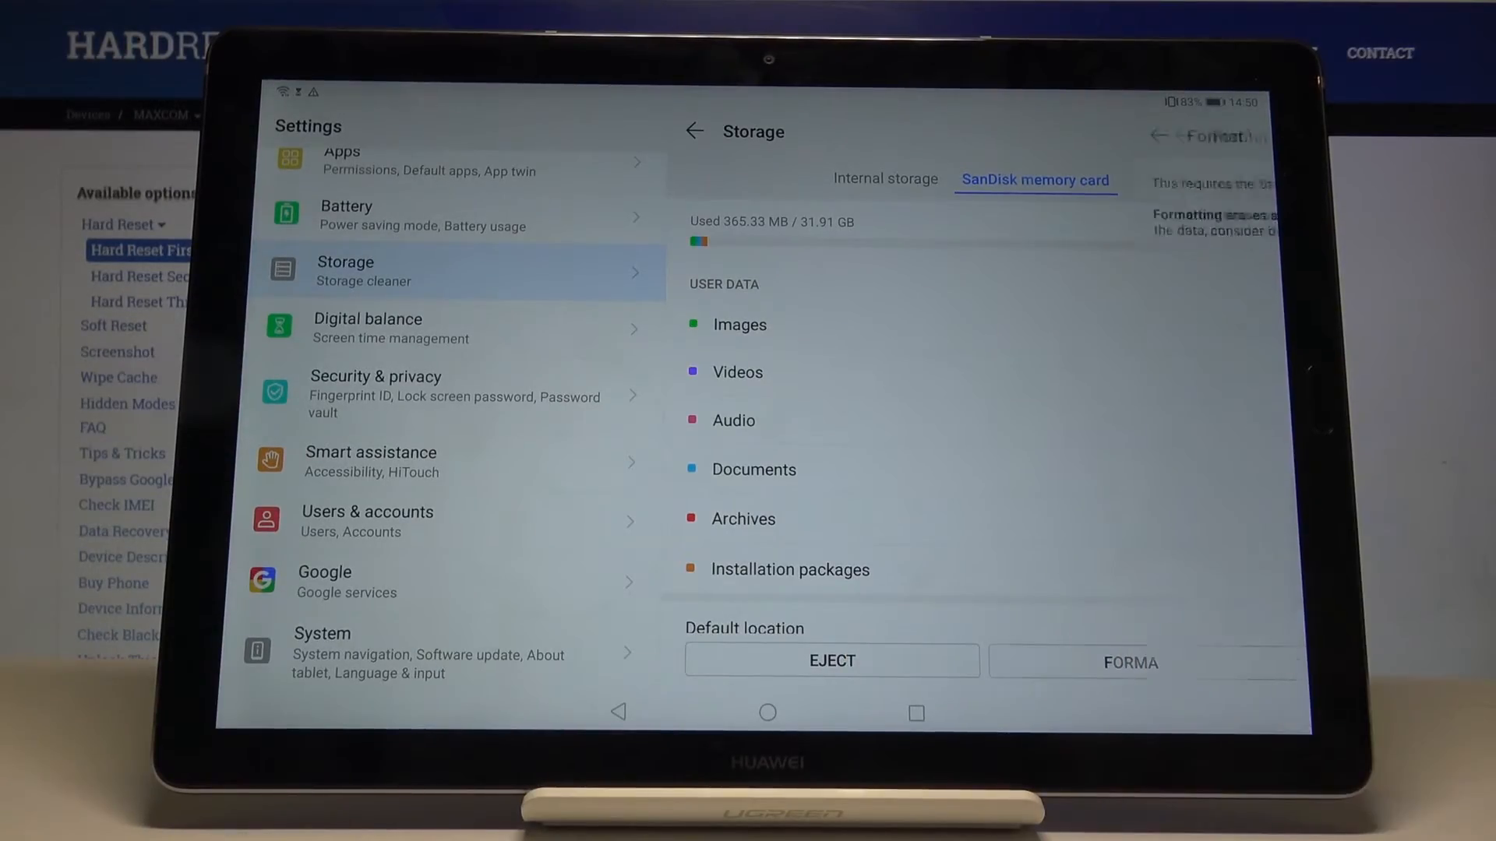
left_click(1125, 664)
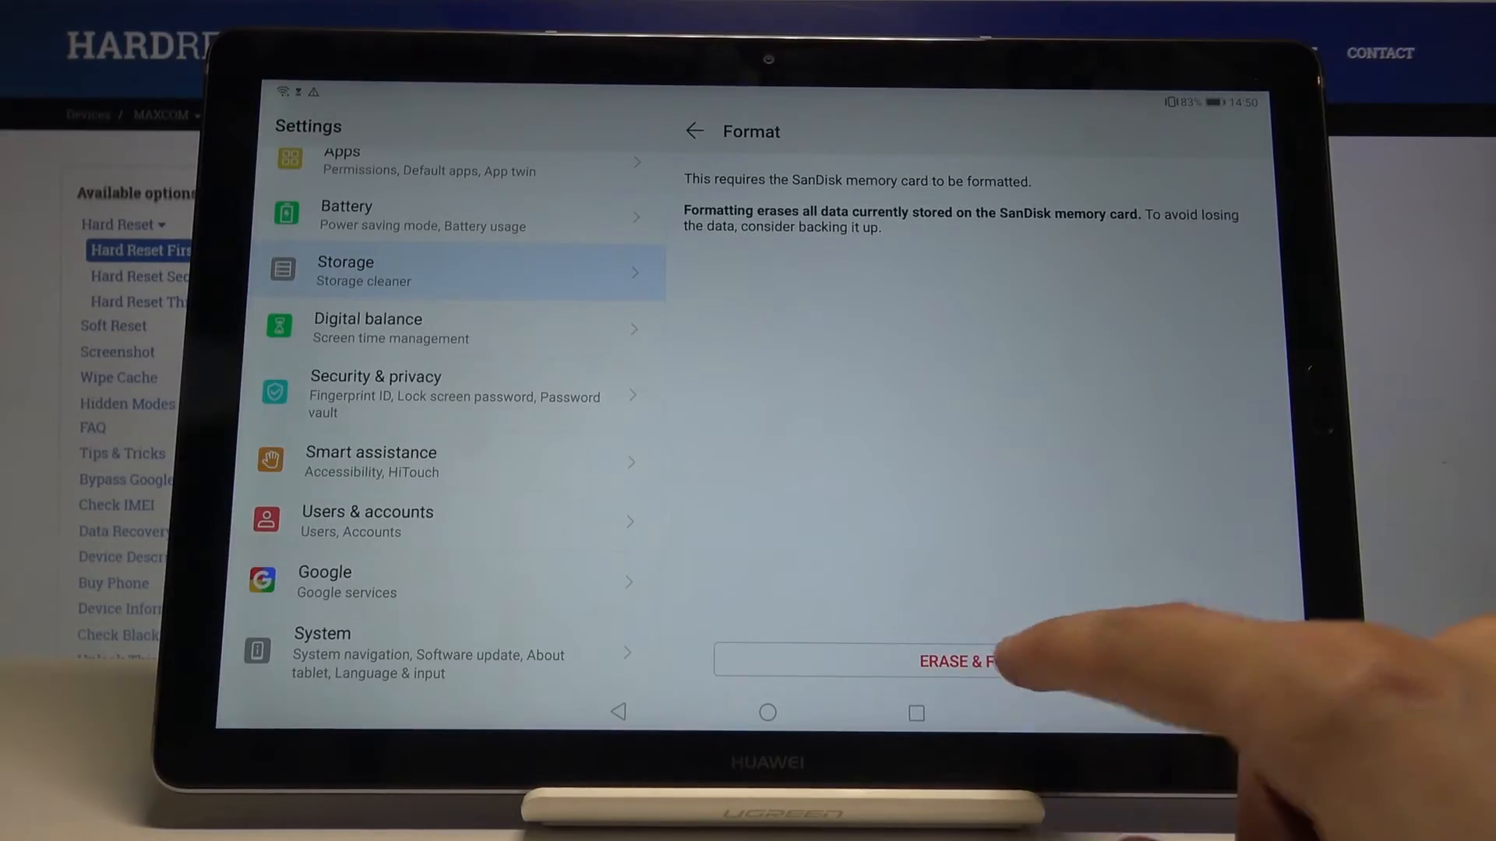
left_click(978, 665)
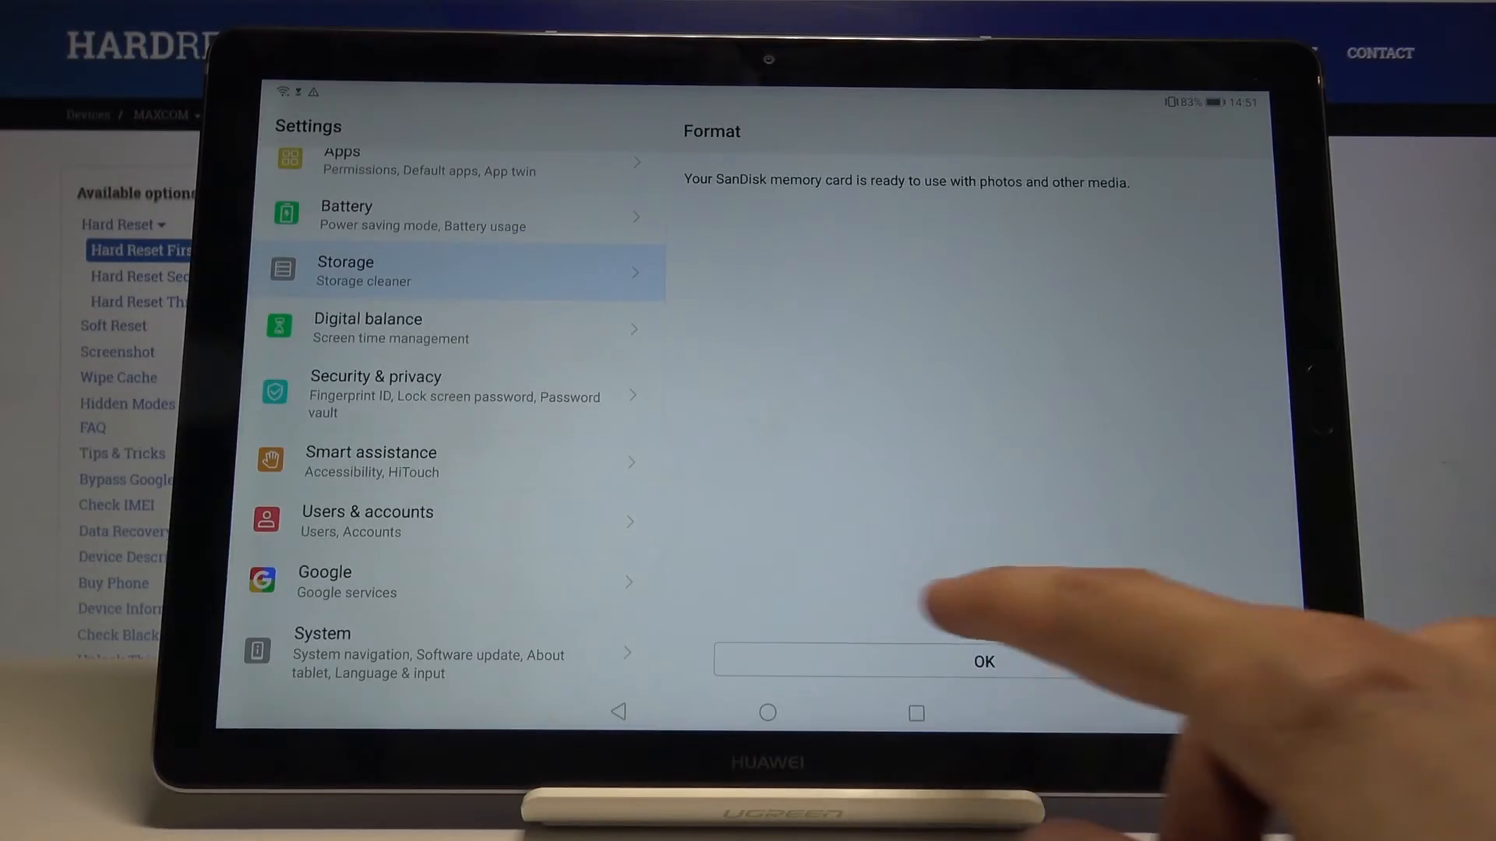
left_click(985, 658)
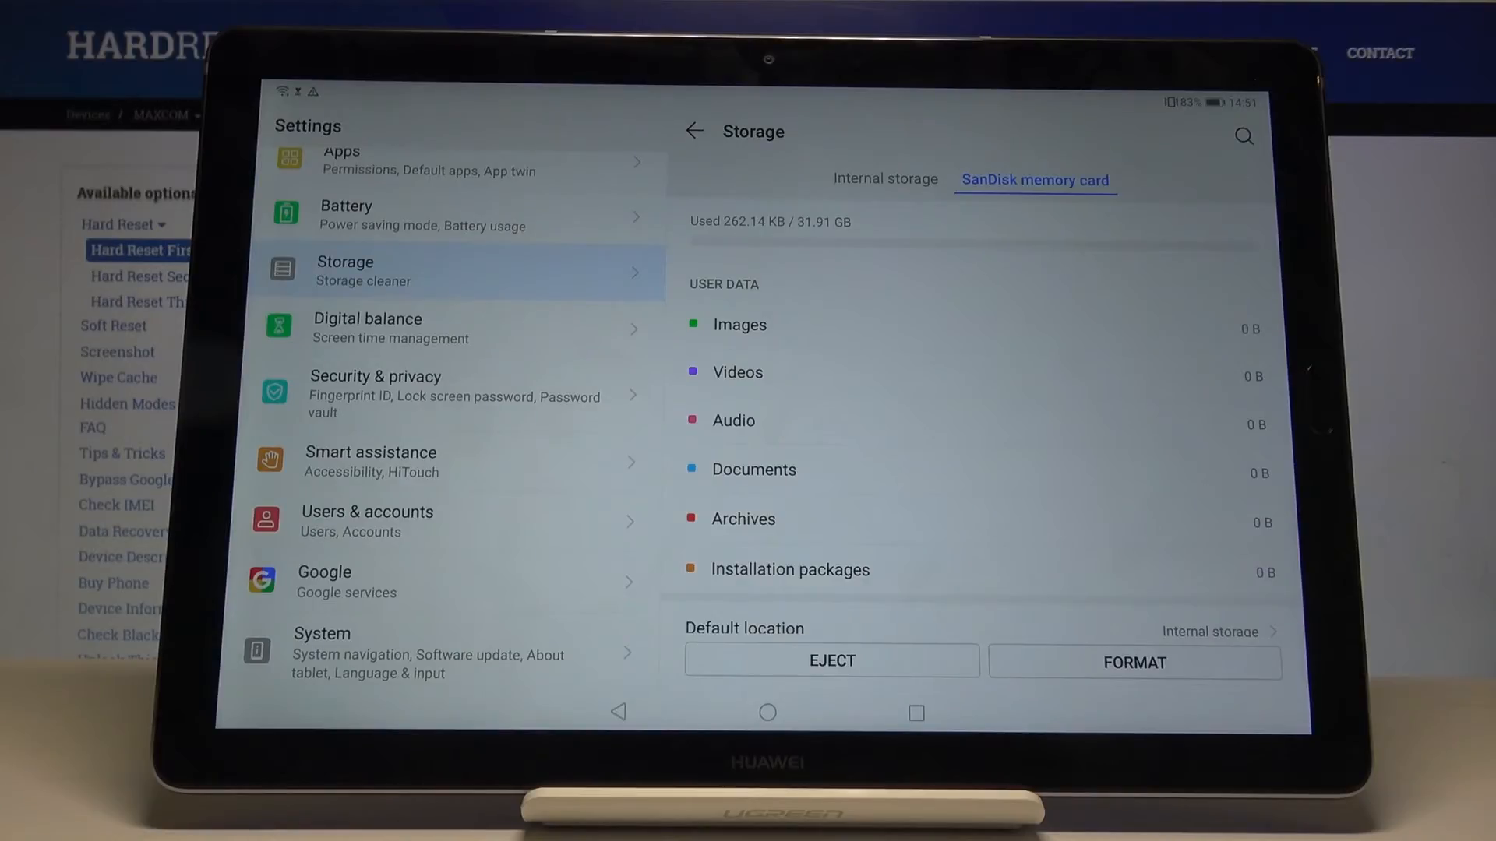
- Return to the home screen
left_click(766, 713)
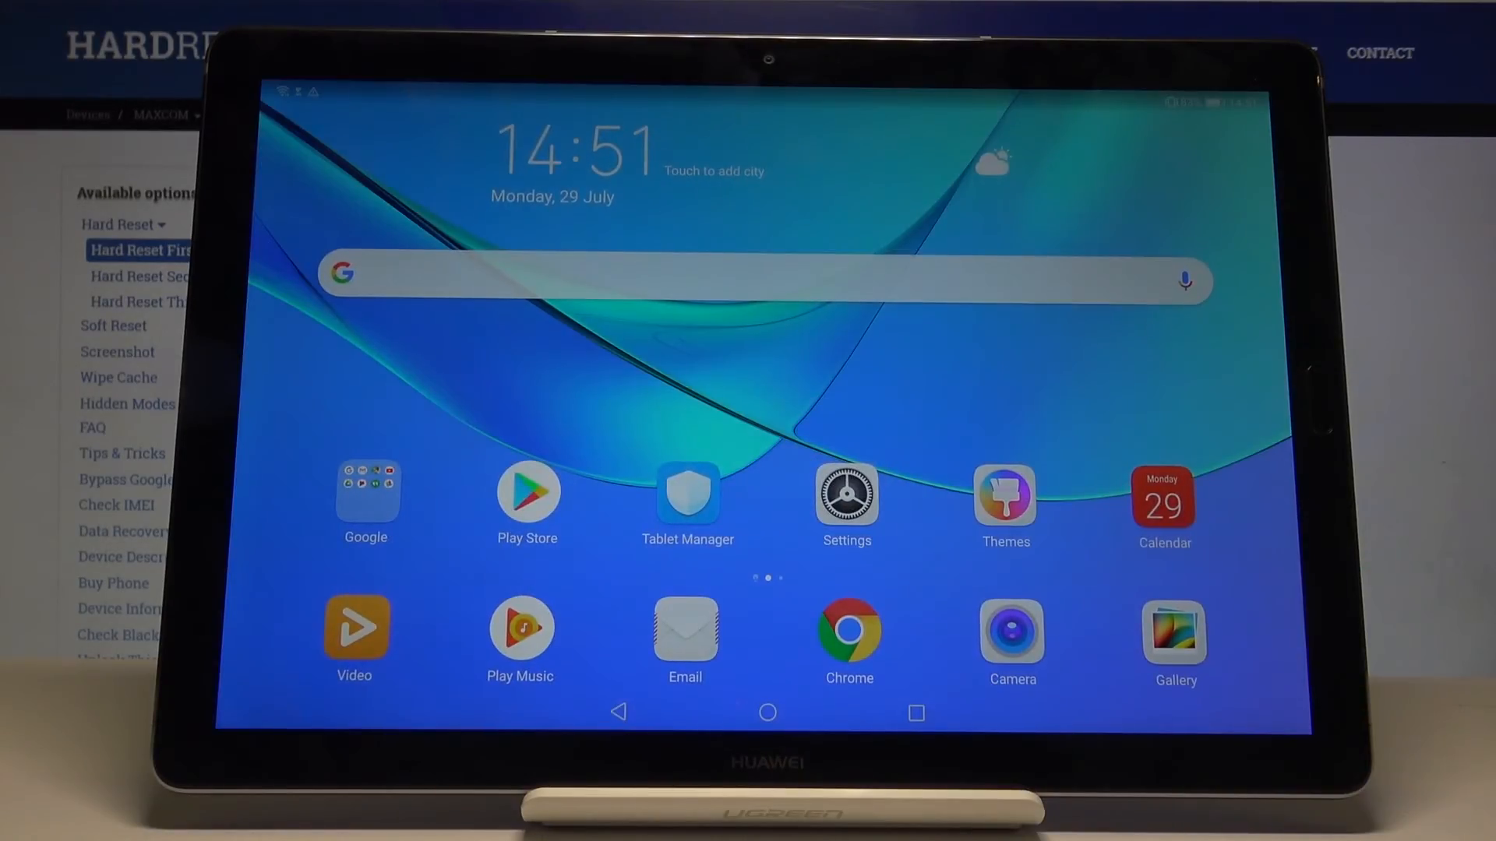